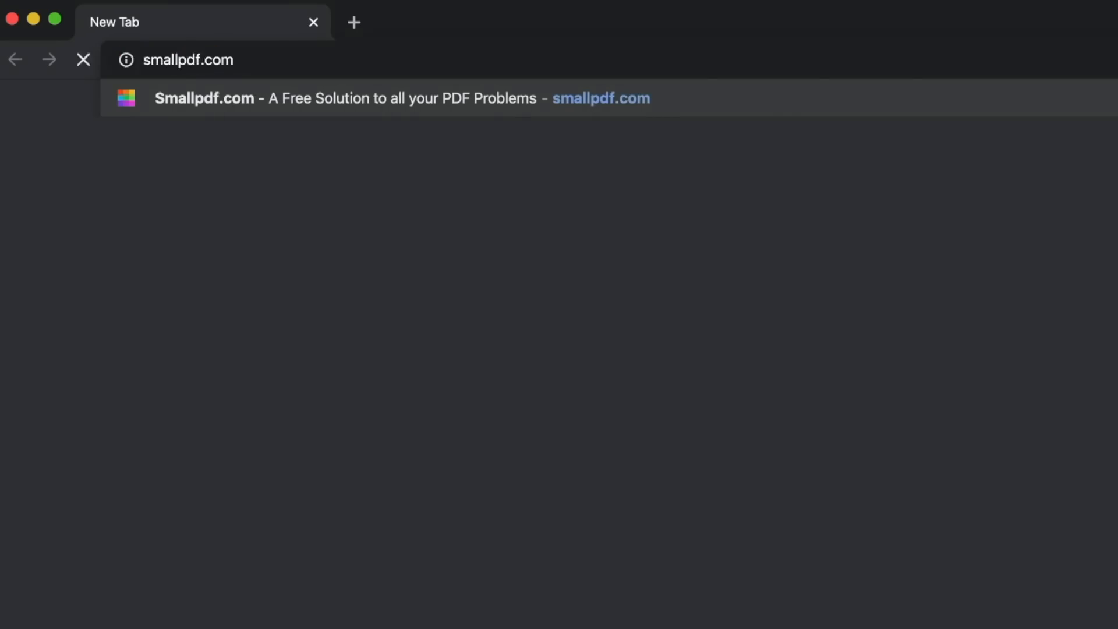
- Load smallpdf.com and choose the PPT to PDF converter from Tools
left_click(188, 60)
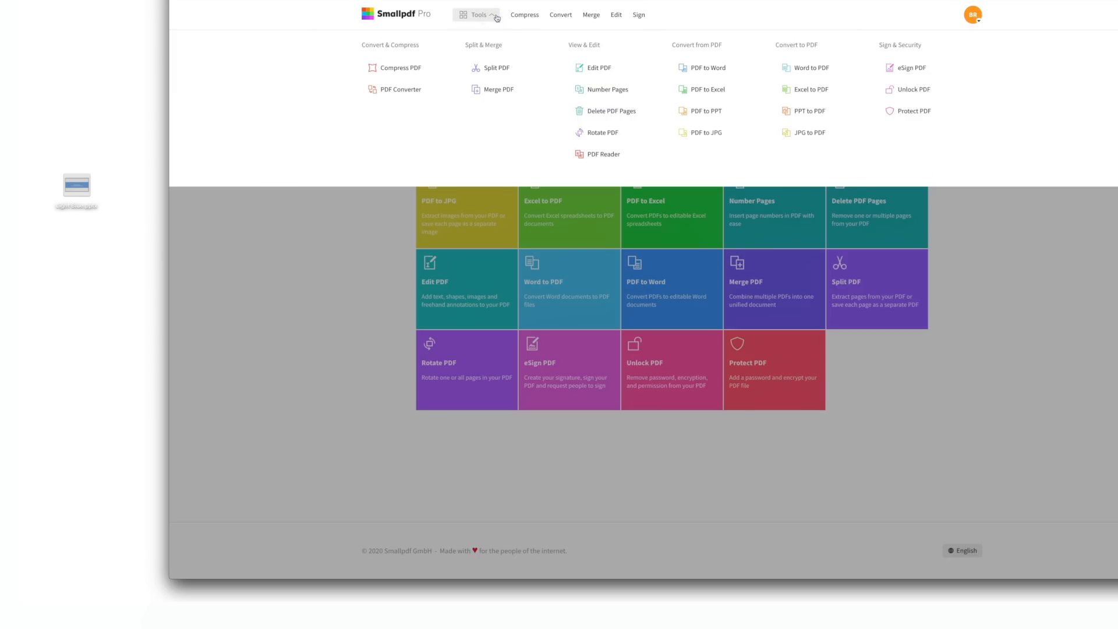
left_click(808, 110)
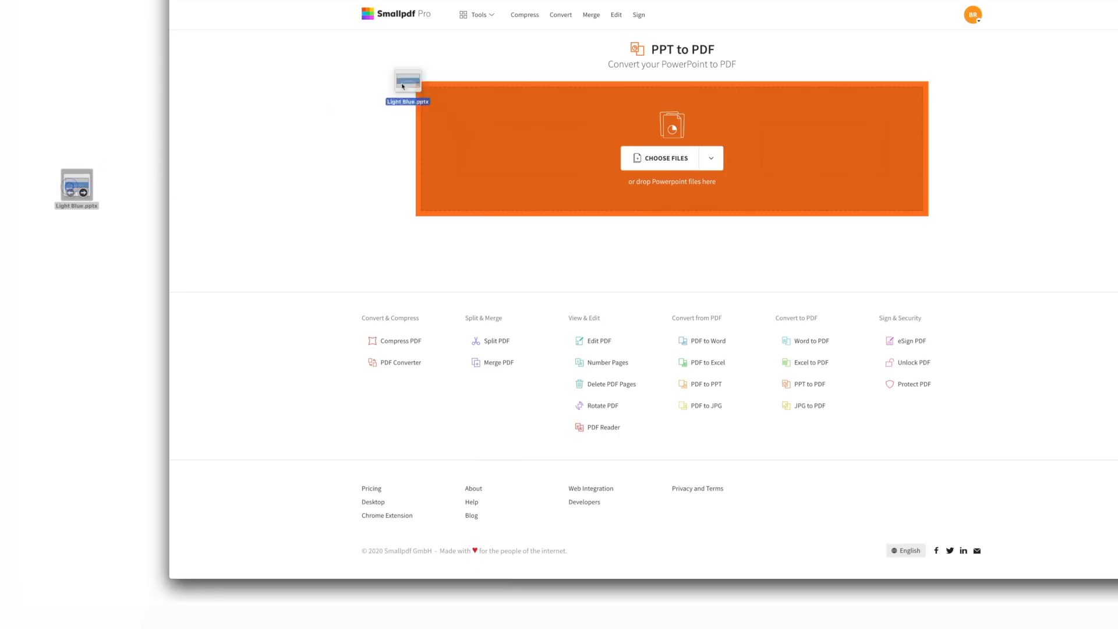
- Convert Light Blue.pptx by dropping it on the upload area, then download Light Blue-converted.pdf
left_click_drag(408, 84, 671, 147)
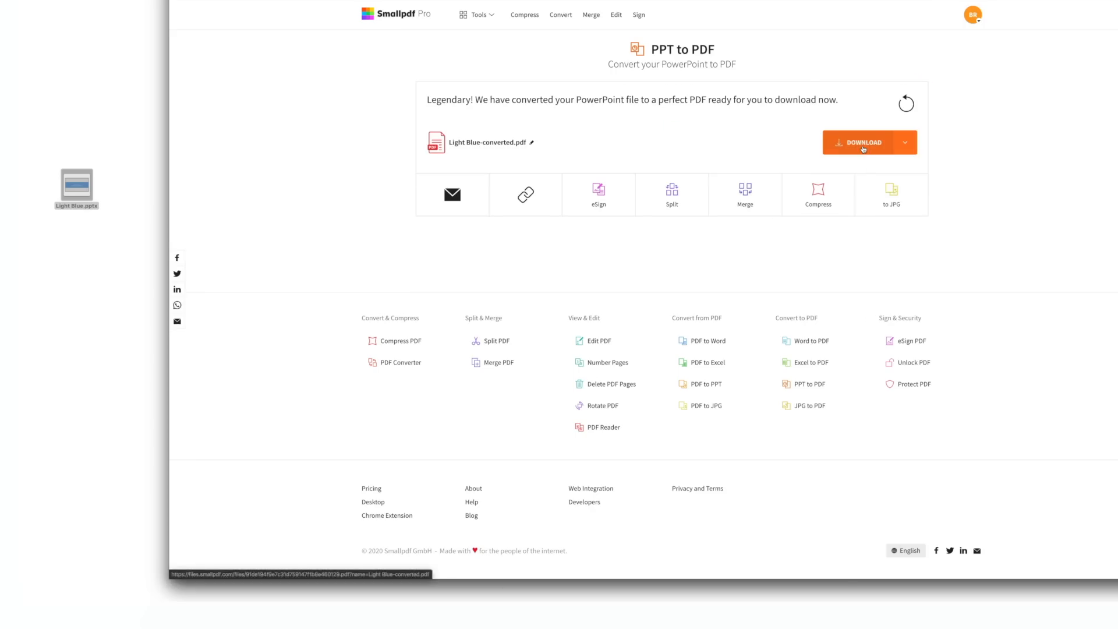
left_click(861, 142)
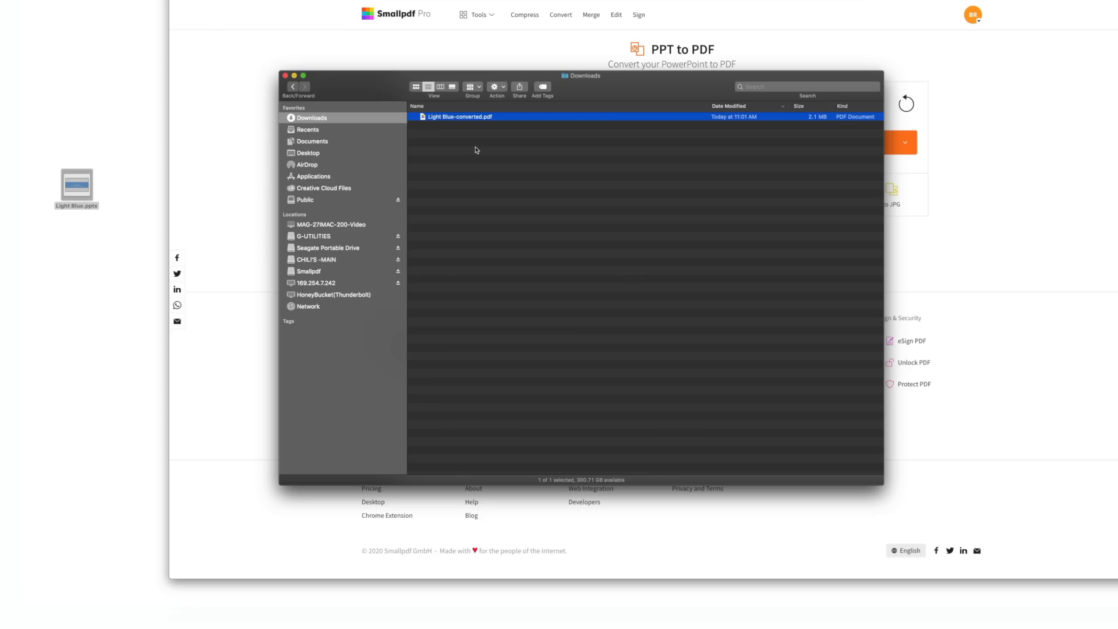
- Open Light Blue-converted.pdf from Downloads to view the slide pages
double_click(458, 117)
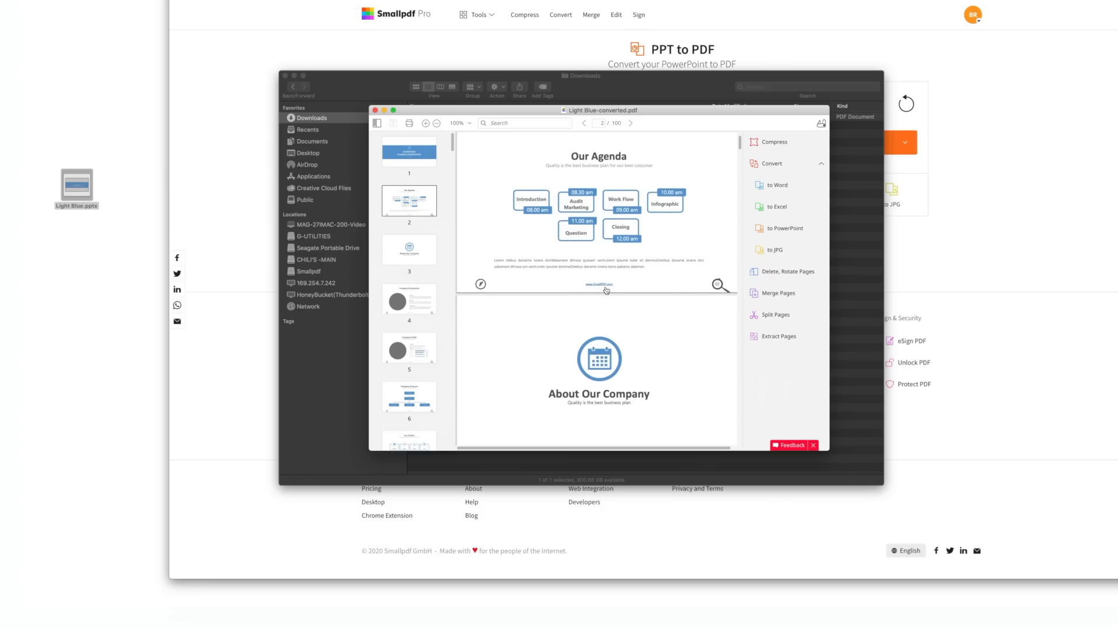
mouse_move(594, 205)
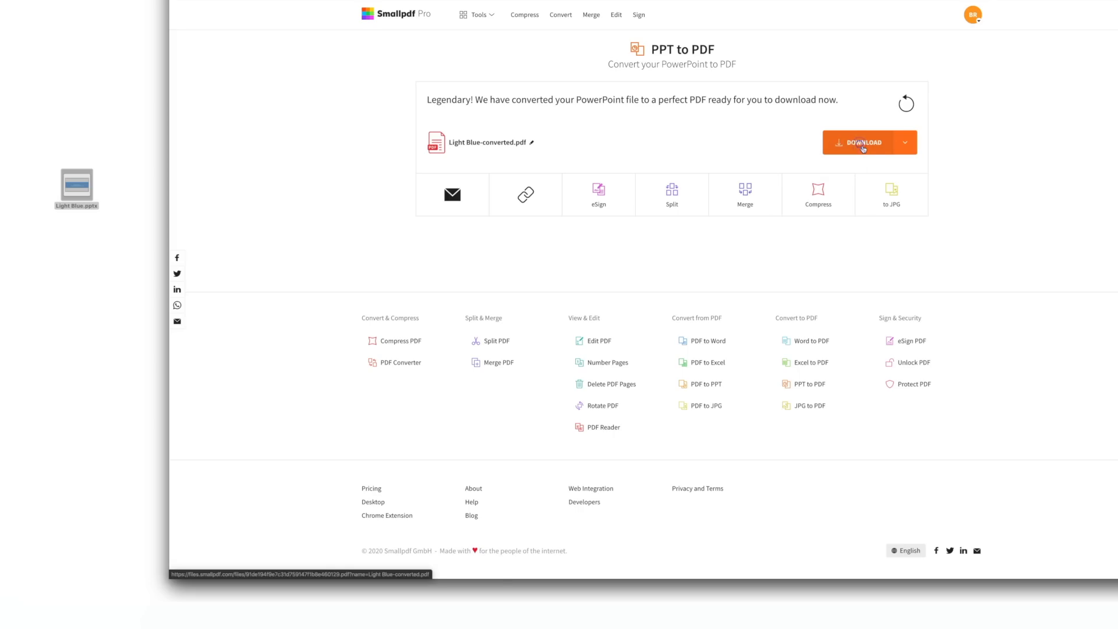
- Download Light Blue-converted.pdf again from the Smallpdf result page
left_click(864, 142)
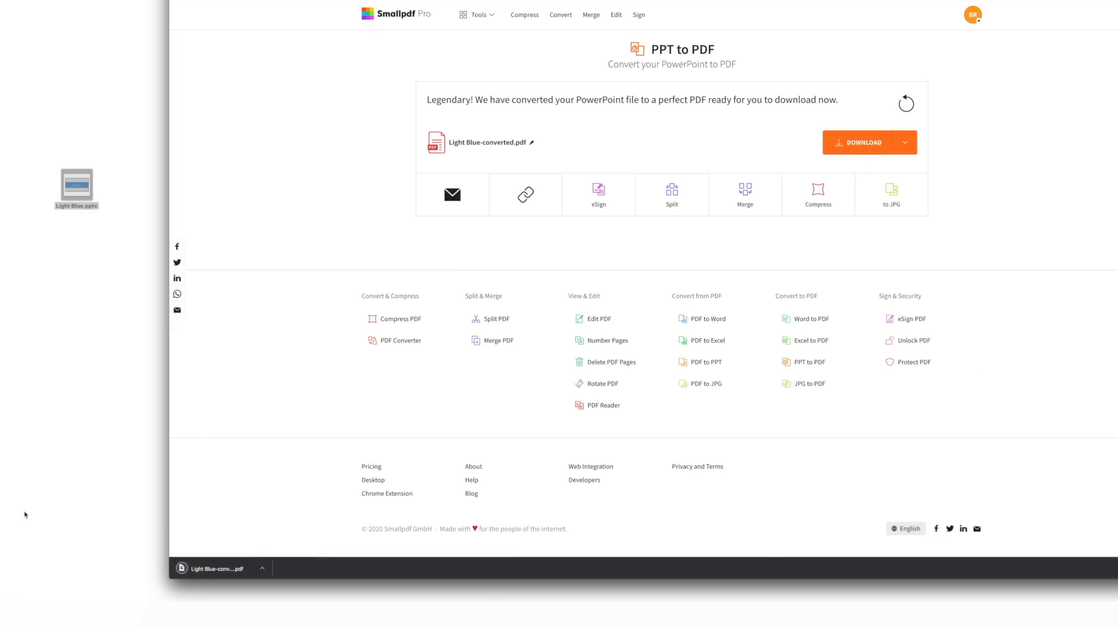